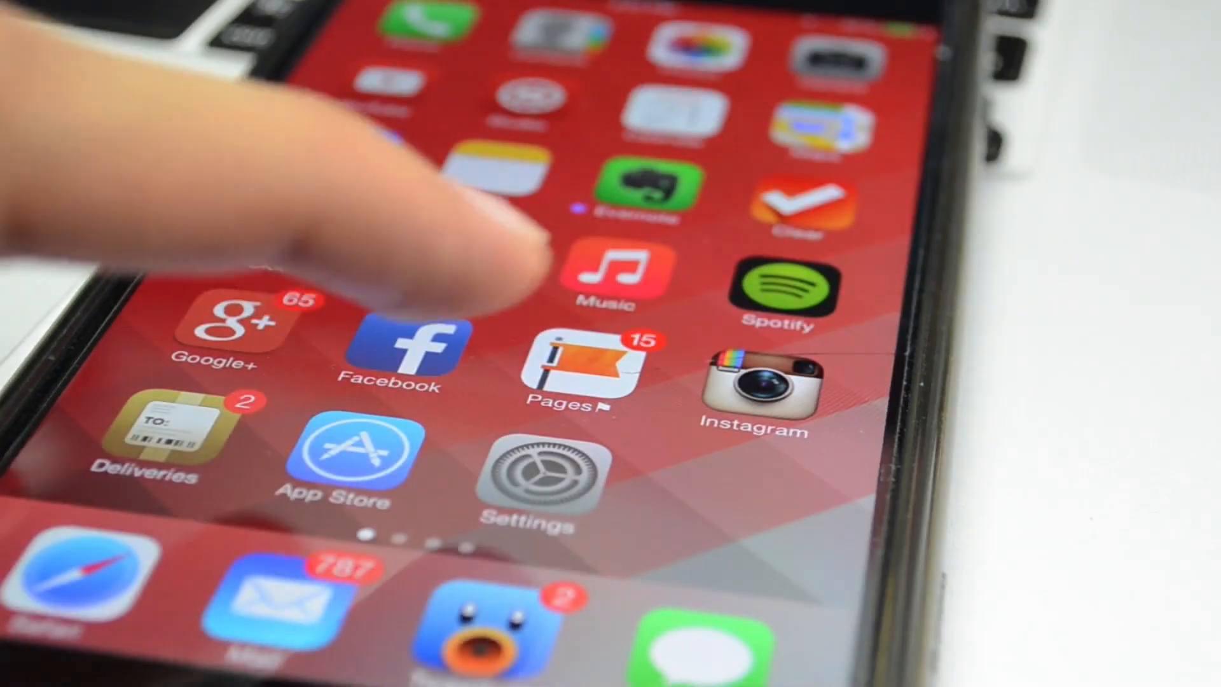
Switch to the Safari window showing the IPSW Downloads site.
left_click(532, 471)
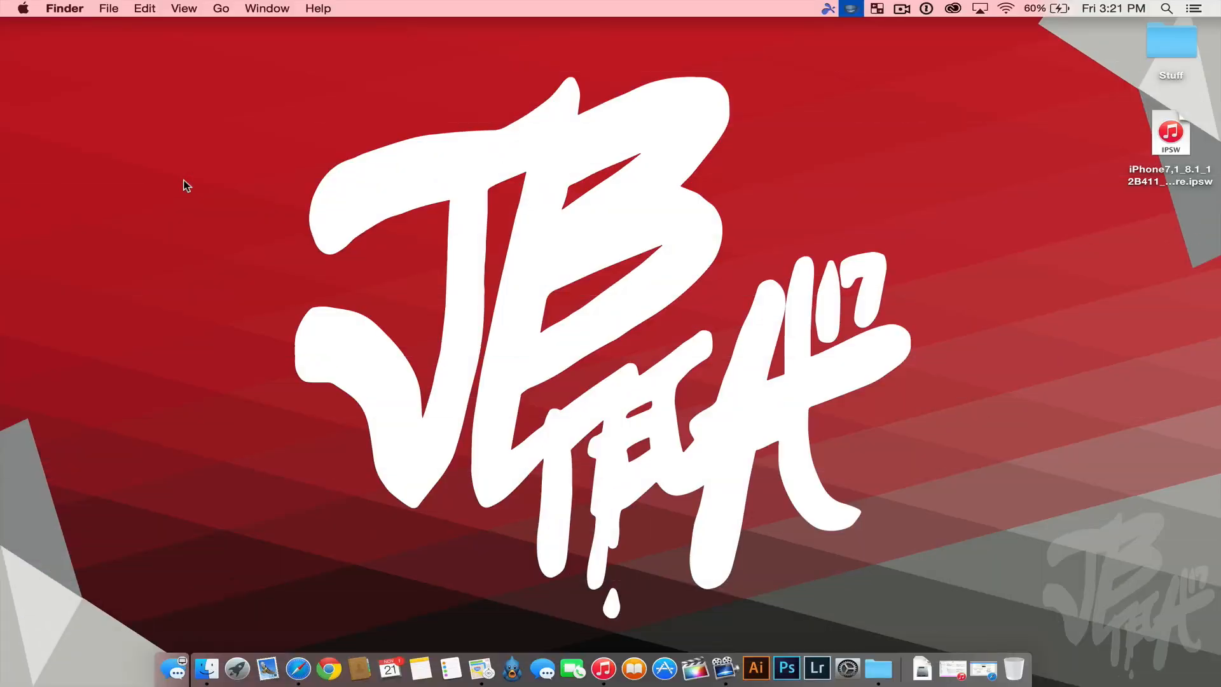
mouse_move(495, 410)
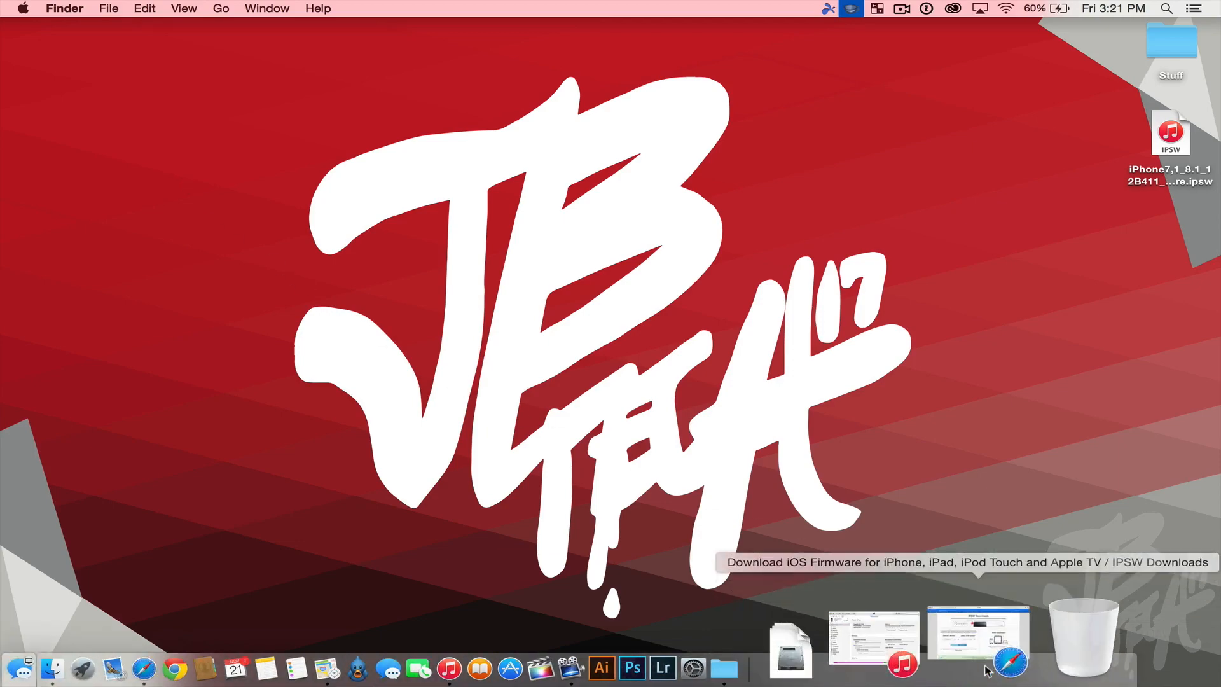
left_click(1011, 662)
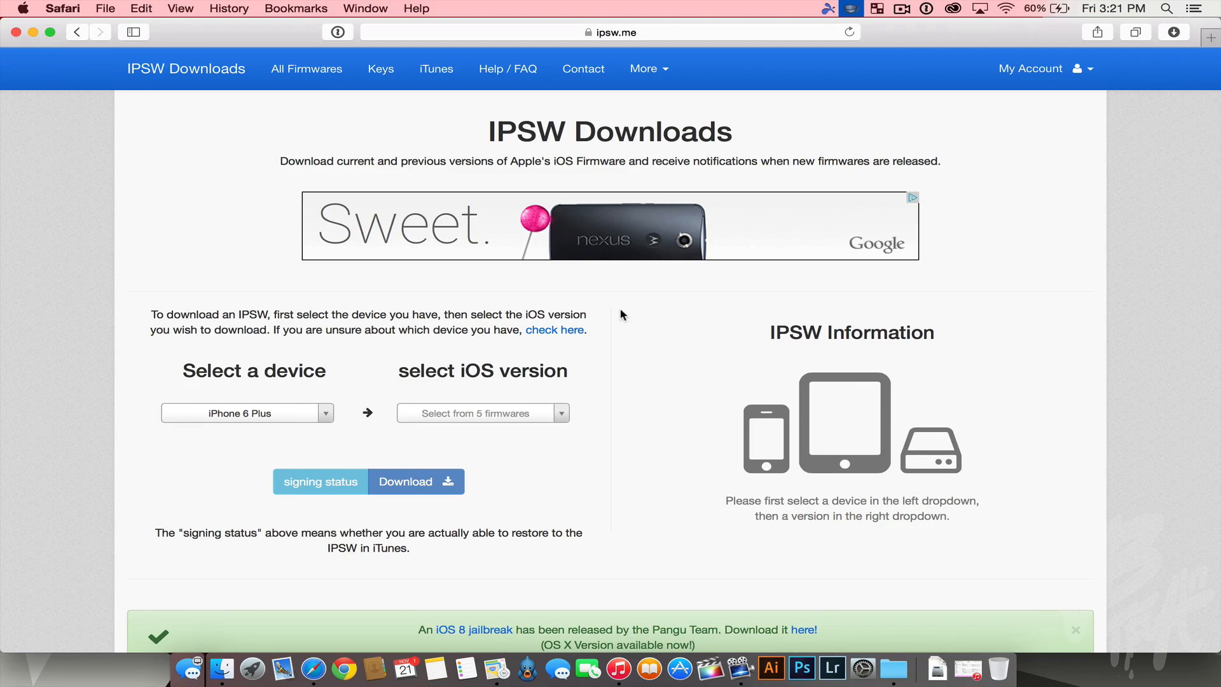
mouse_move(273, 160)
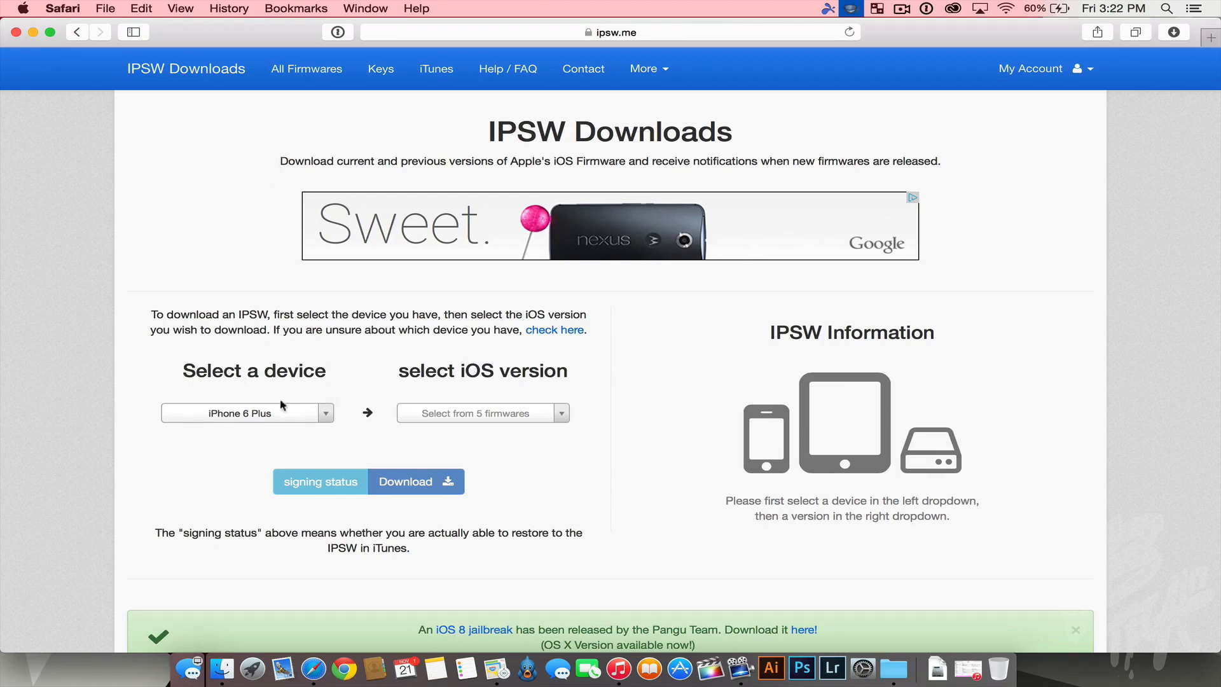
Select iPhone 6 Plus and iOS 8.1 (12B411) on ipsw.me to confirm it's signed.
left_click(247, 413)
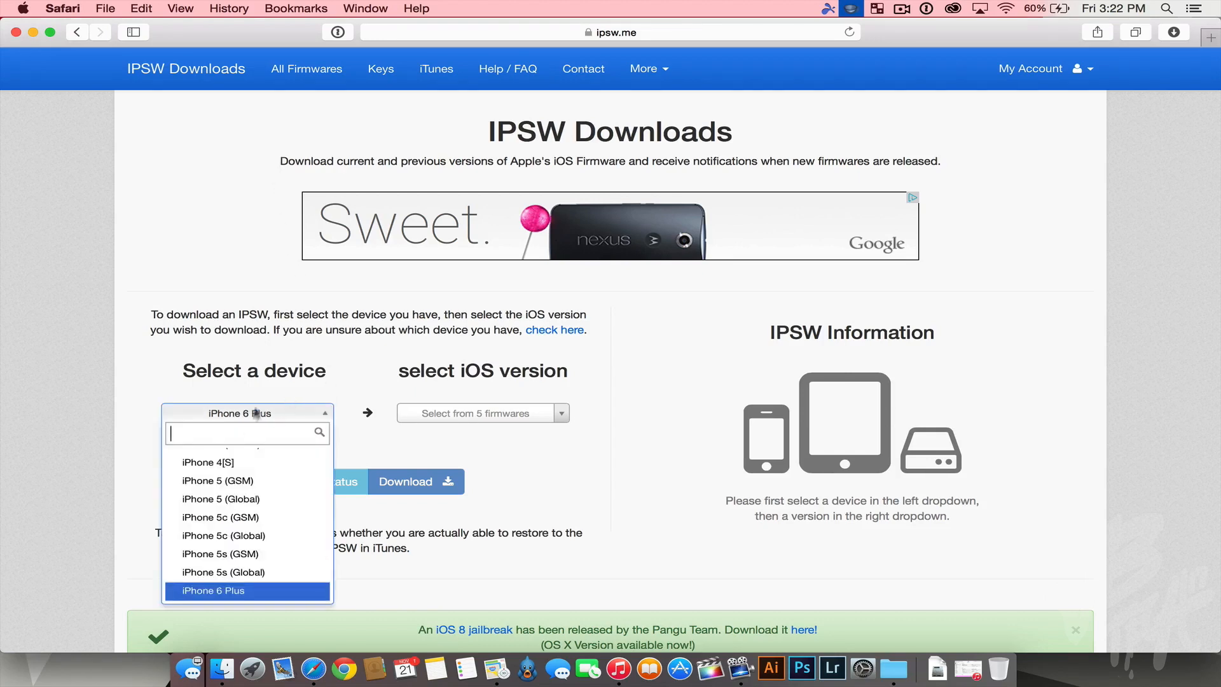
left_click(212, 590)
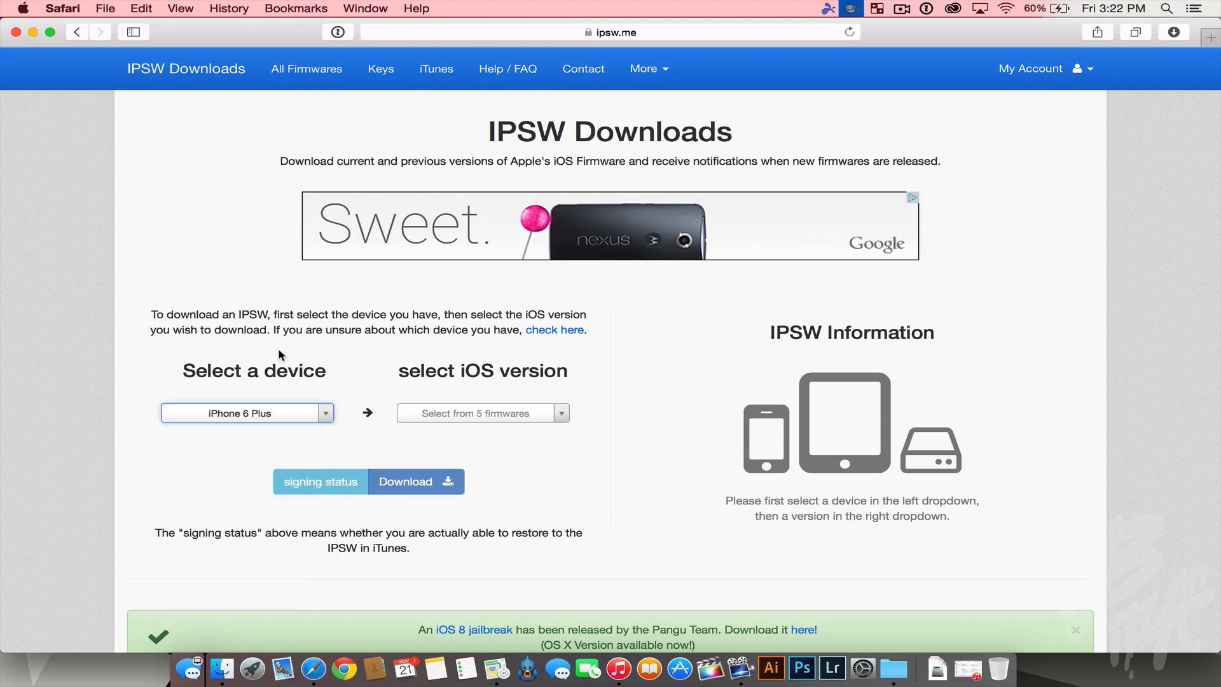
left_click(482, 413)
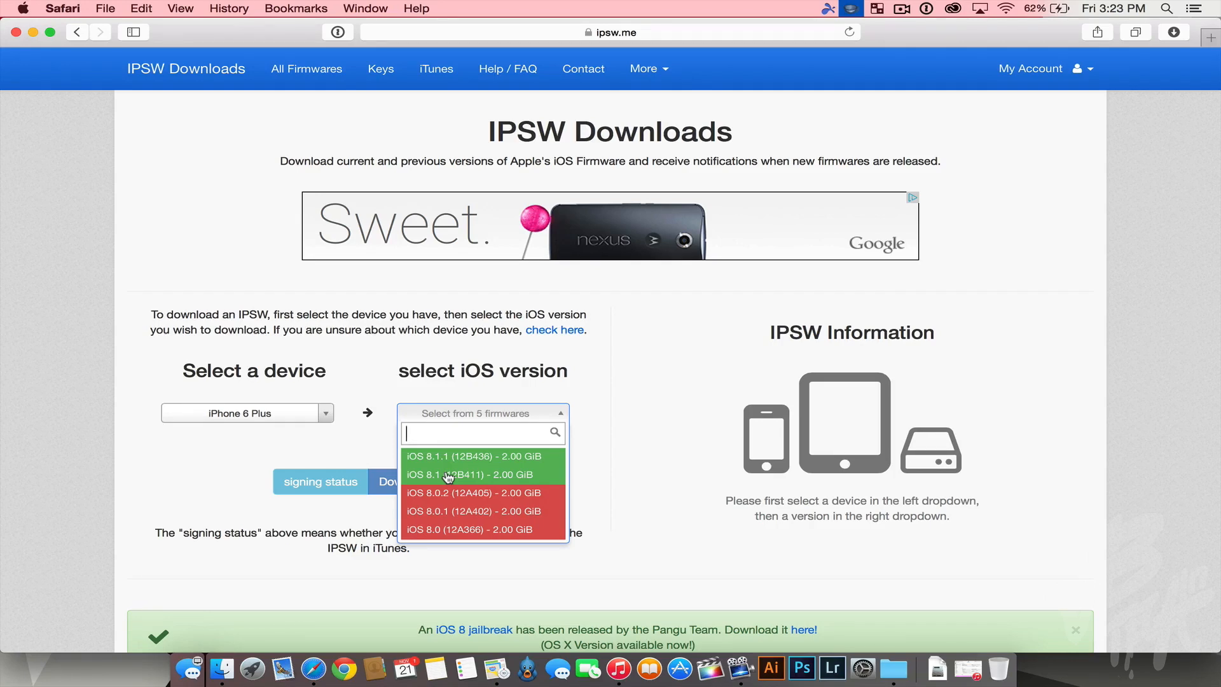
left_click(470, 475)
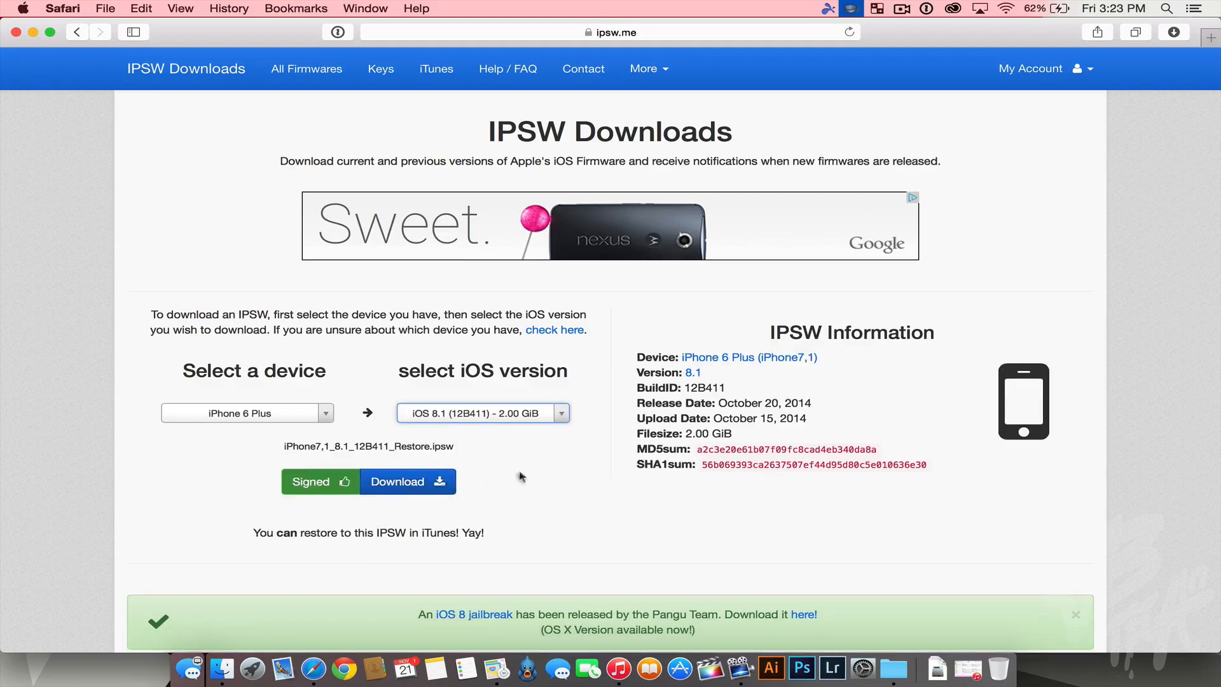
mouse_move(351, 485)
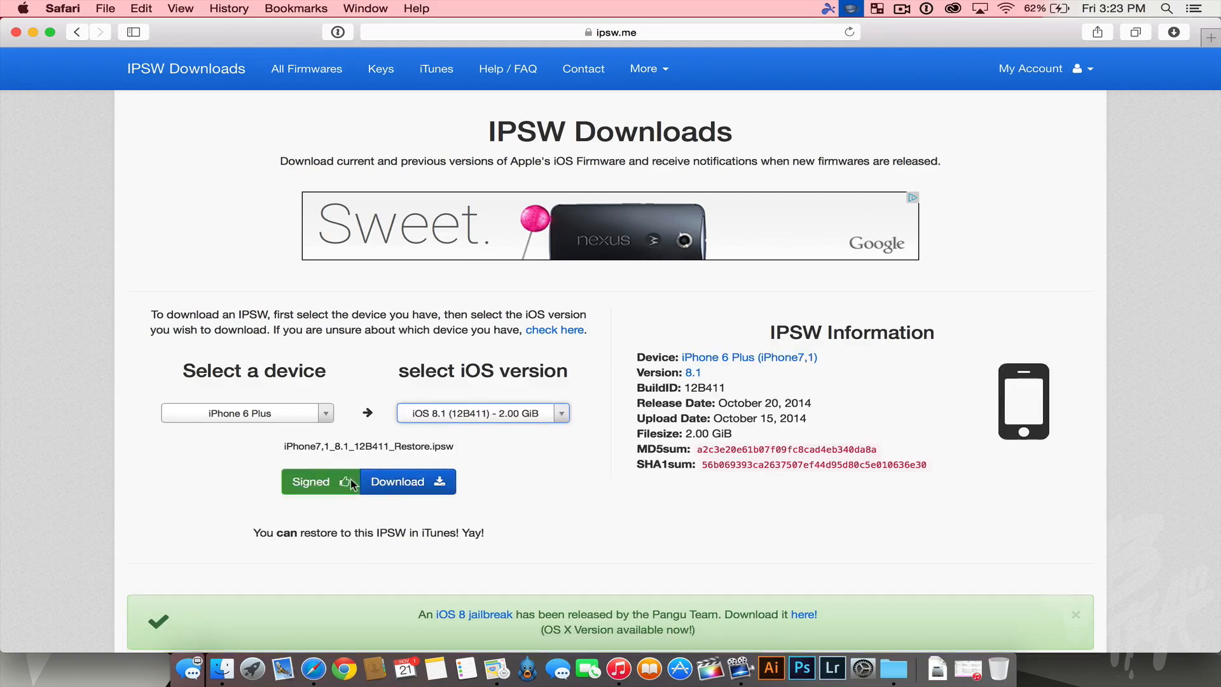
mouse_move(416, 483)
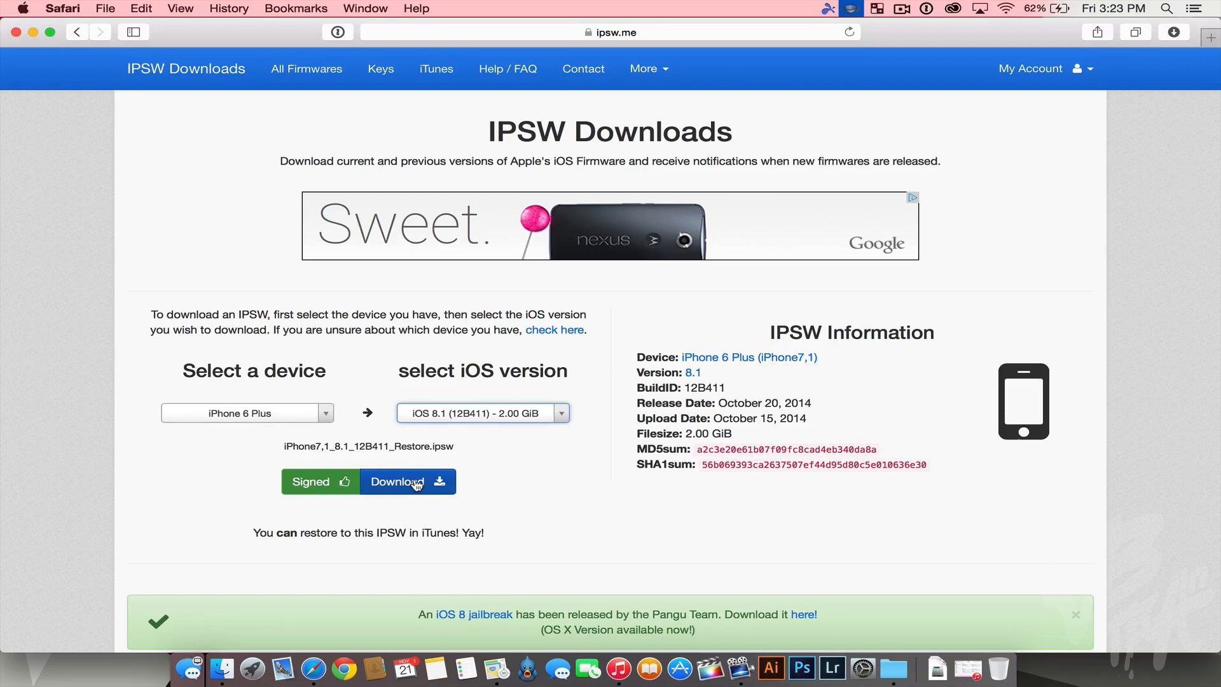
mouse_move(299, 313)
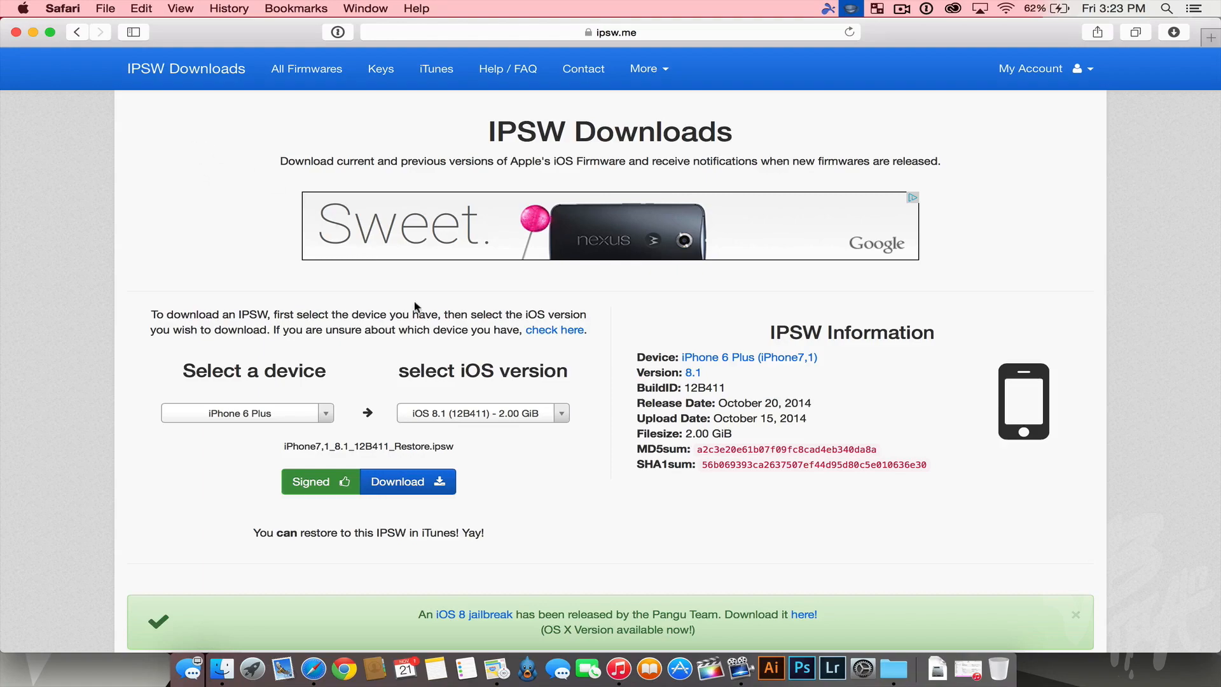
mouse_move(413, 343)
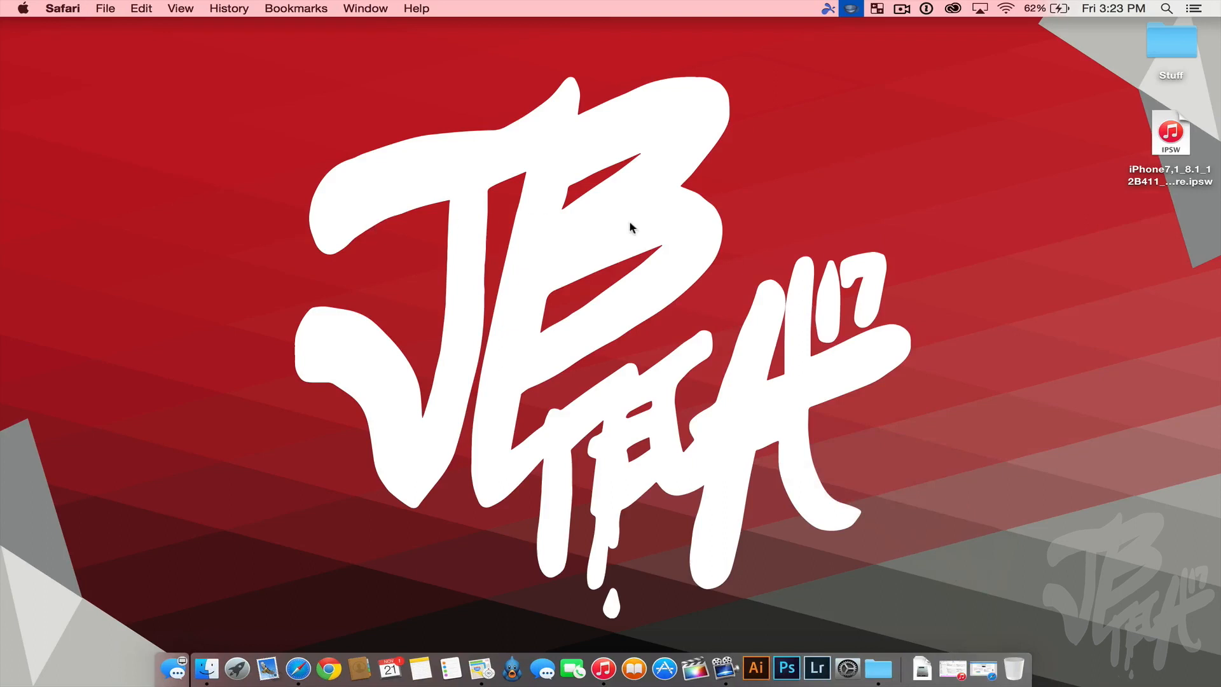
mouse_move(1110, 318)
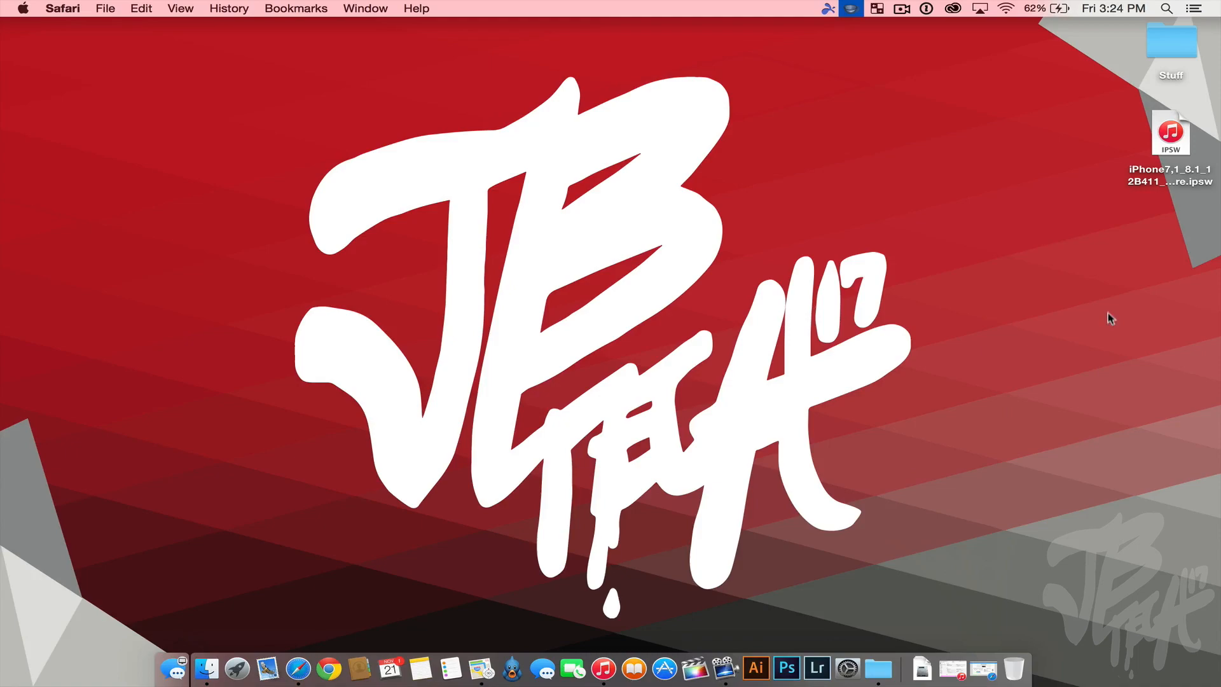
mouse_move(611, 645)
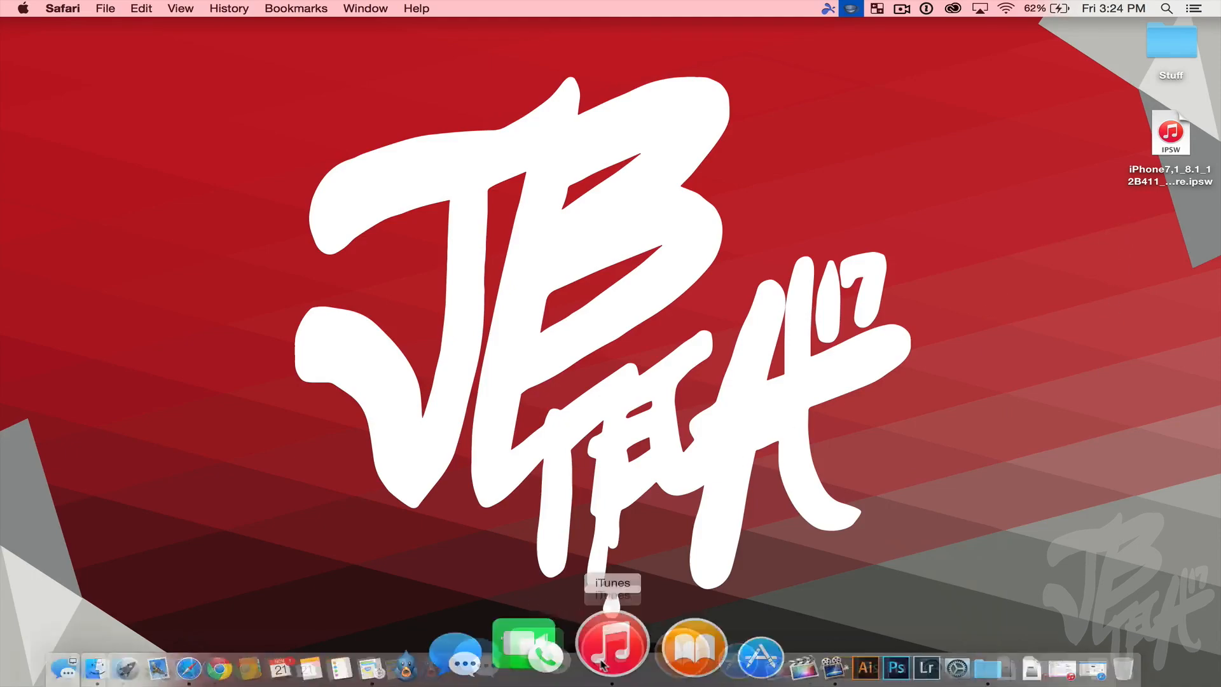
Launch iTunes from the Dock.
left_click(612, 643)
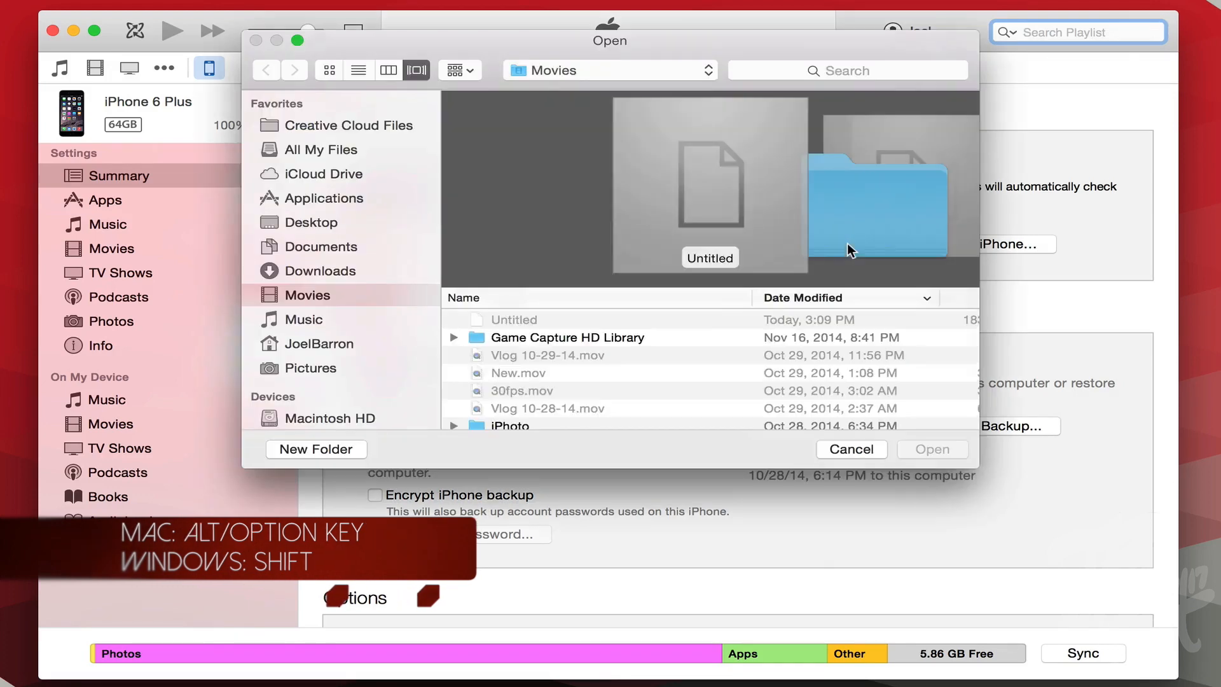
Choose iPhone7,1_8.1_12B411_Restore.ipsw from the Desktop as the restore file.
left_click(311, 222)
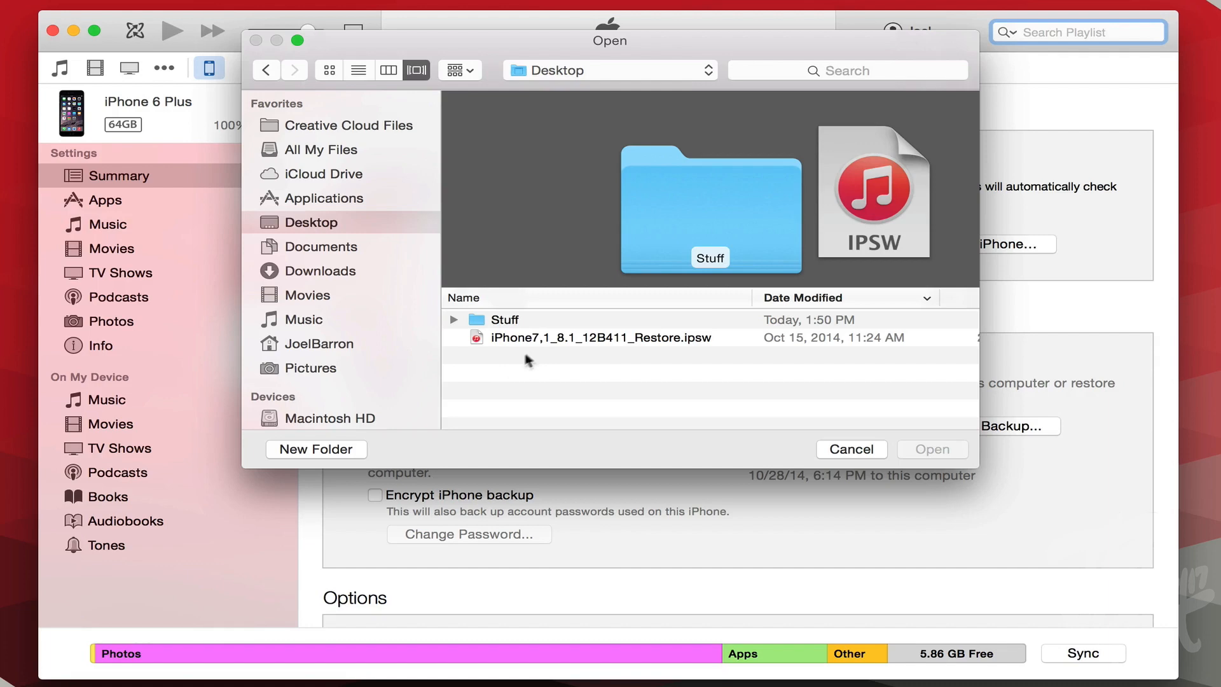
left_click(600, 337)
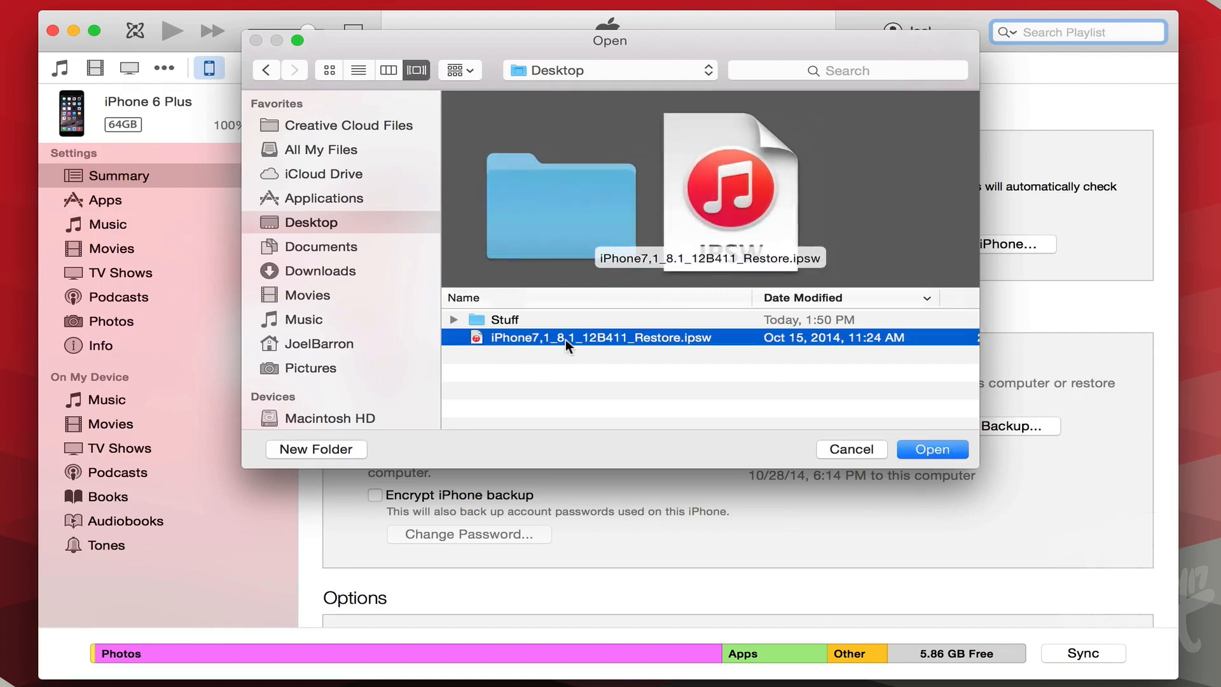
left_click(931, 449)
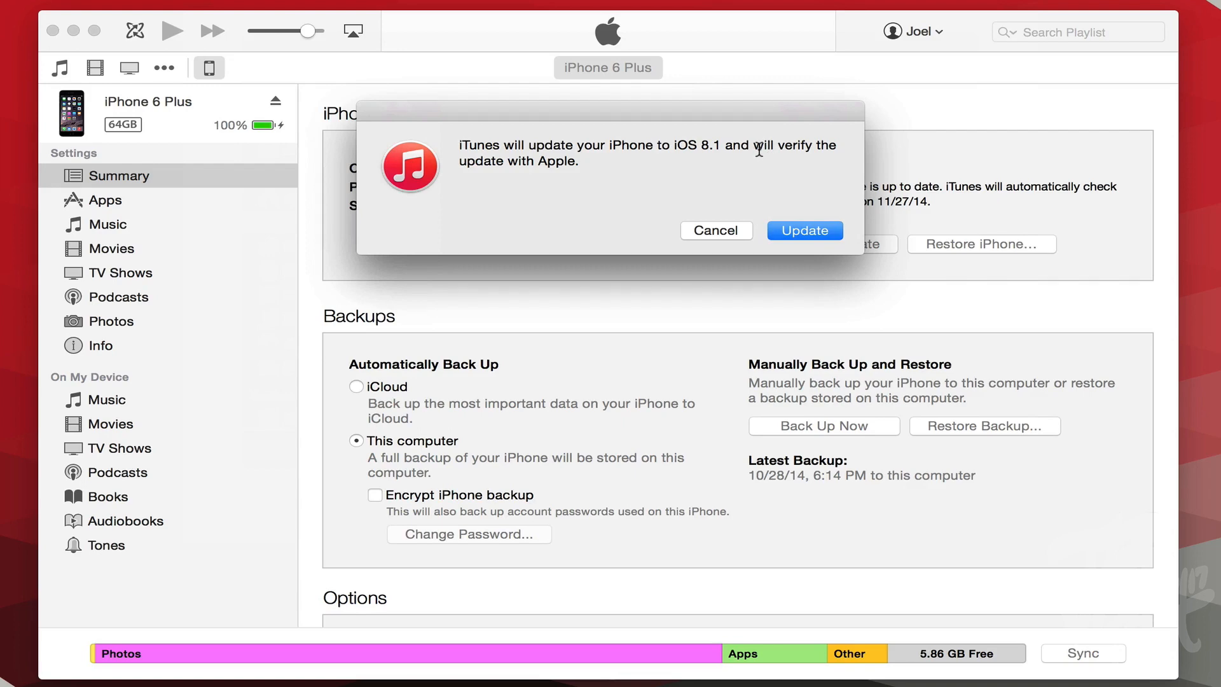
mouse_move(800, 230)
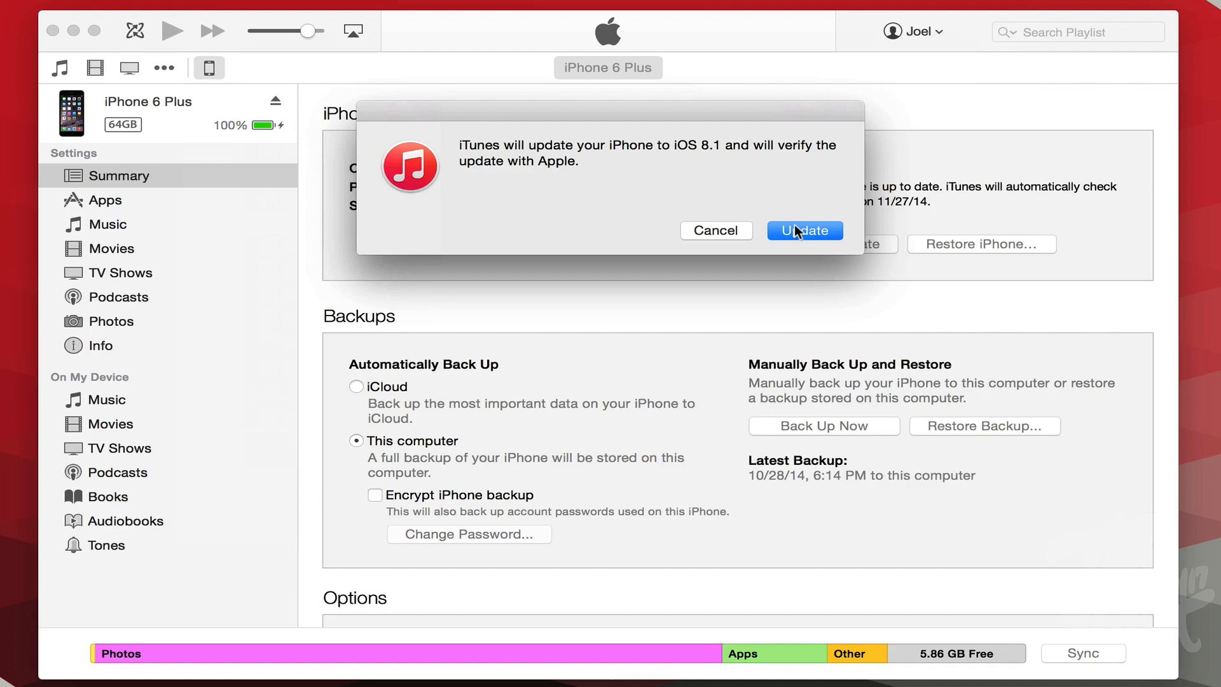
Confirm the iOS 8.1 update, dismiss the restart notice, and view the iPhone summary.
left_click(804, 230)
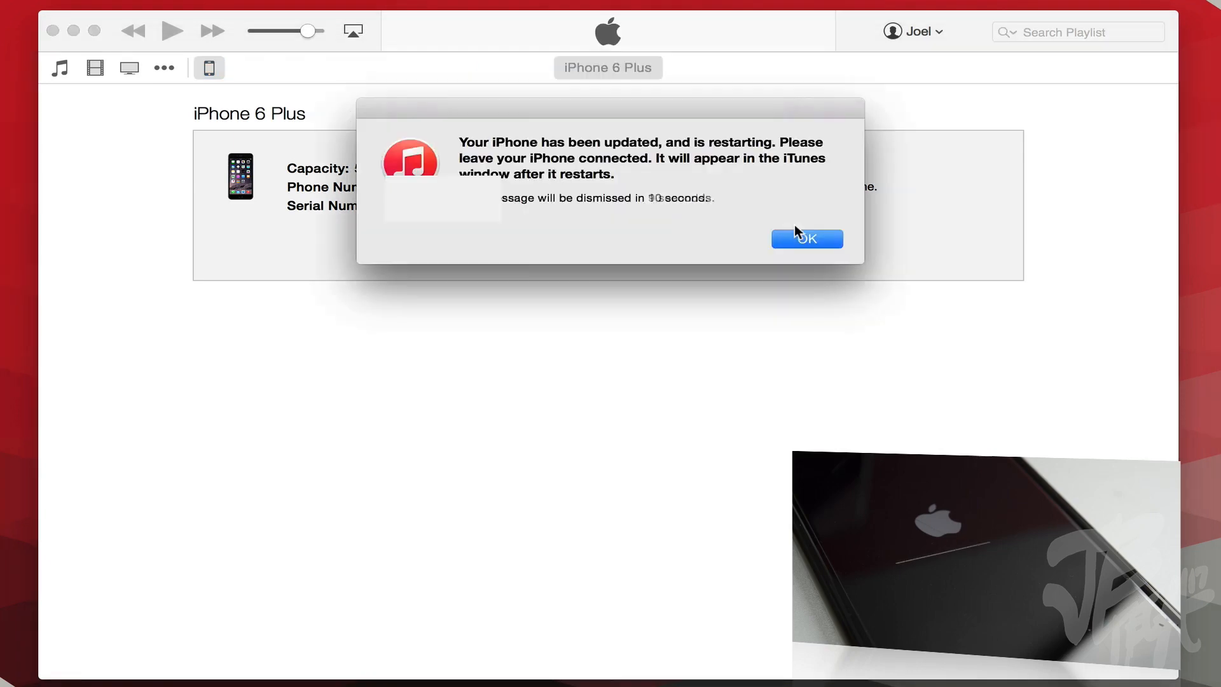
left_click(805, 239)
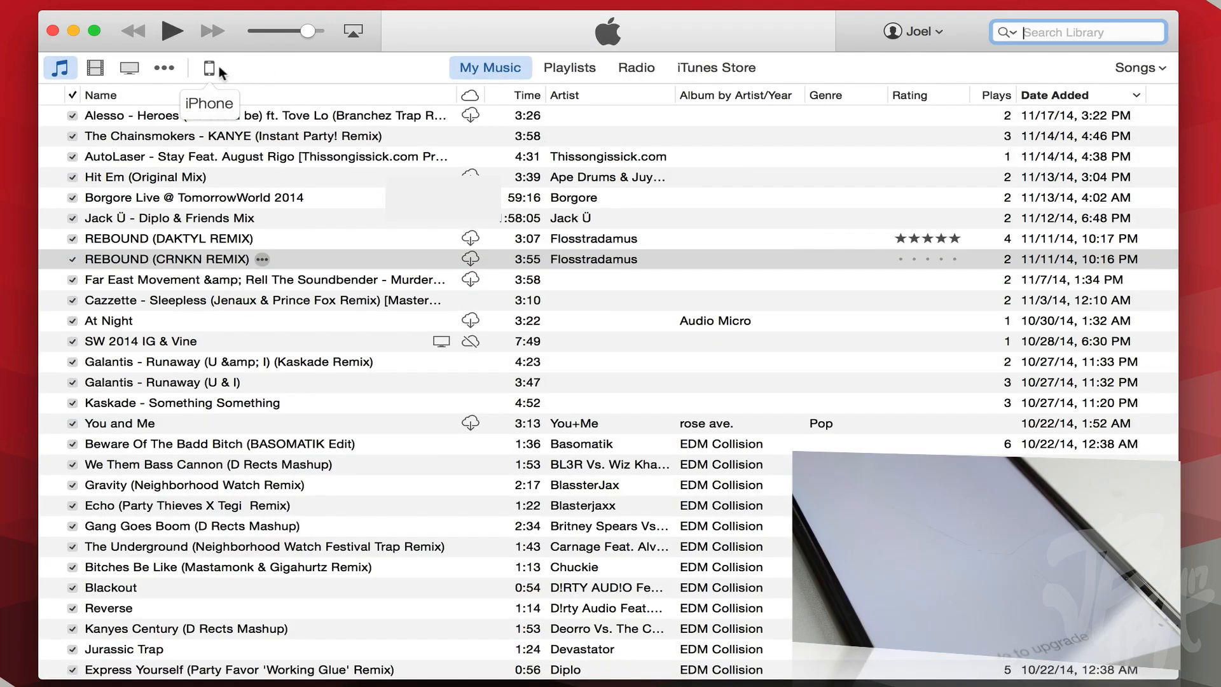
left_click(208, 68)
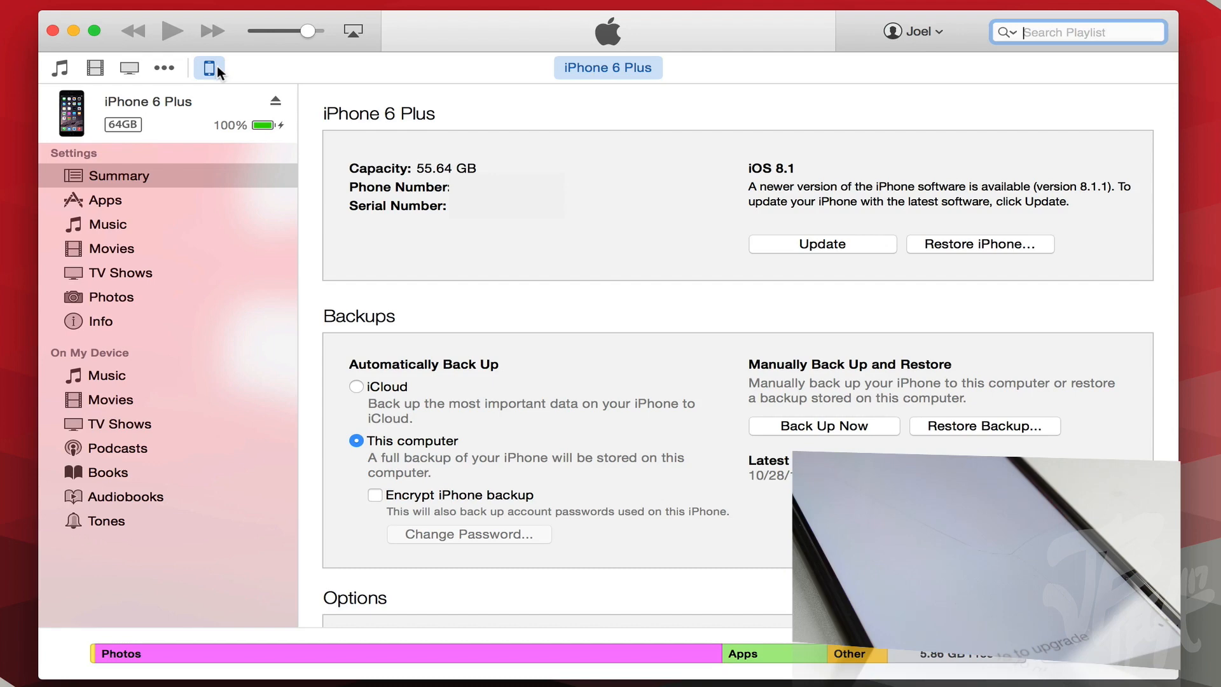
mouse_move(762, 173)
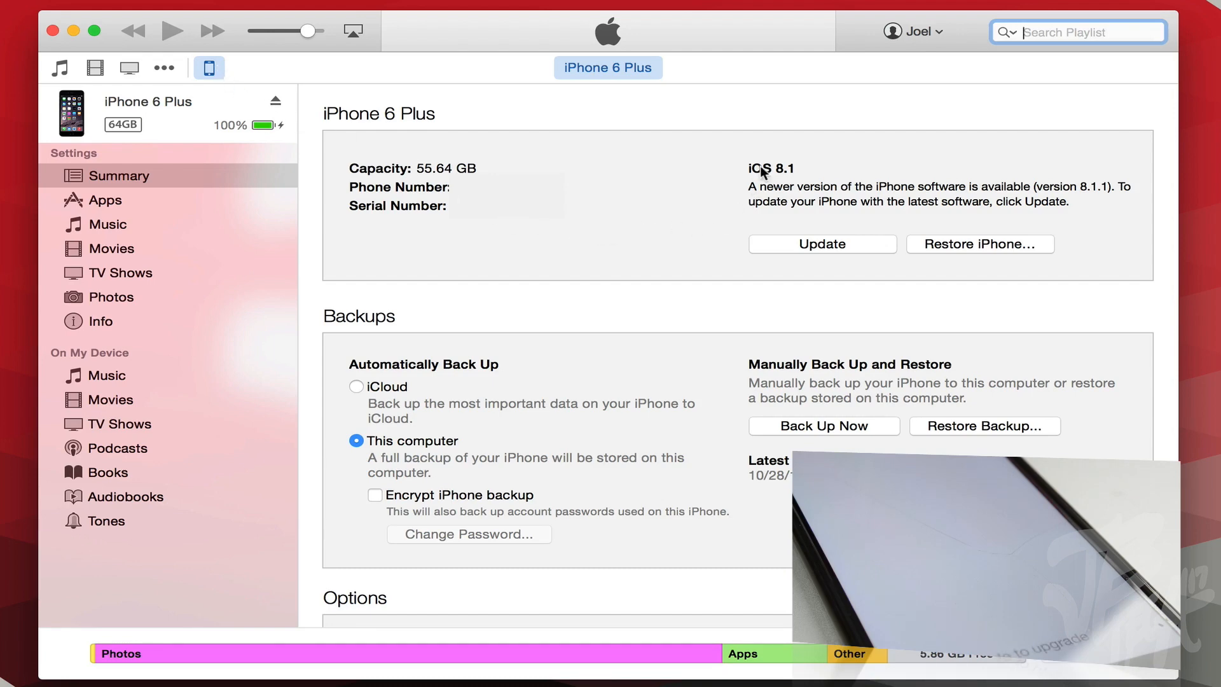